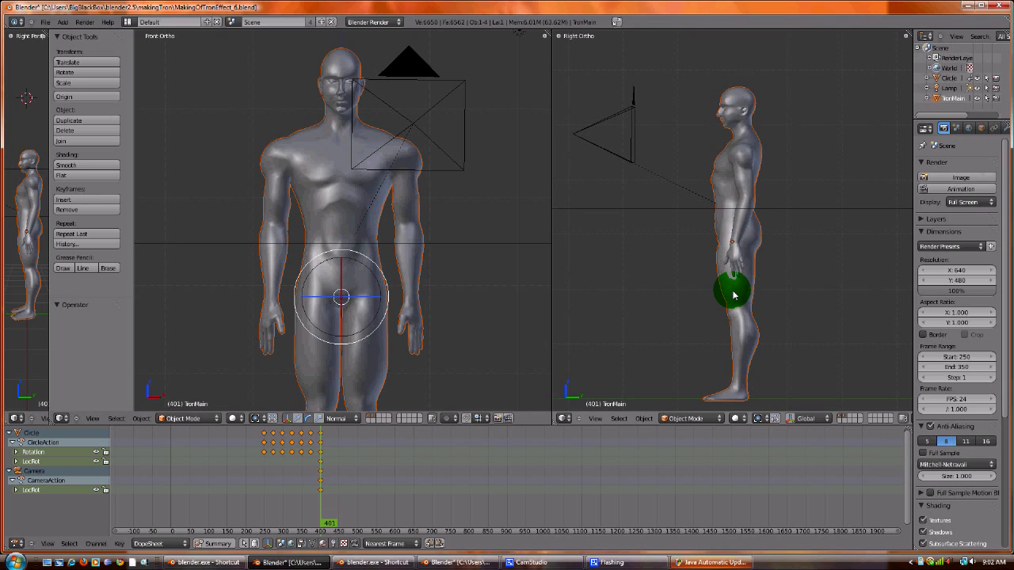
Snap the 3D cursor to the selected human figure so it sits at the pelvis.
left_click_drag(733, 293, 752, 305)
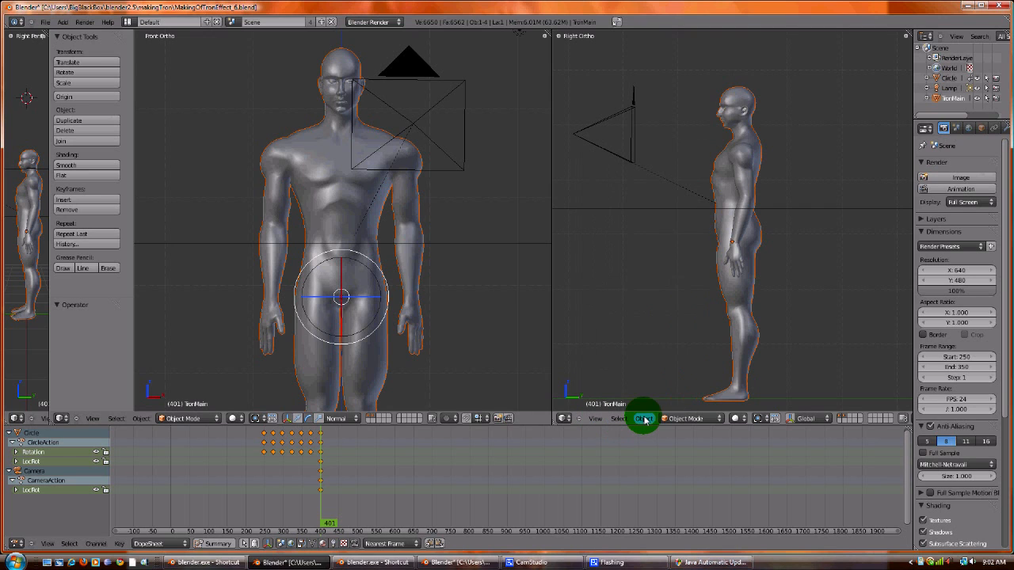
left_click(643, 418)
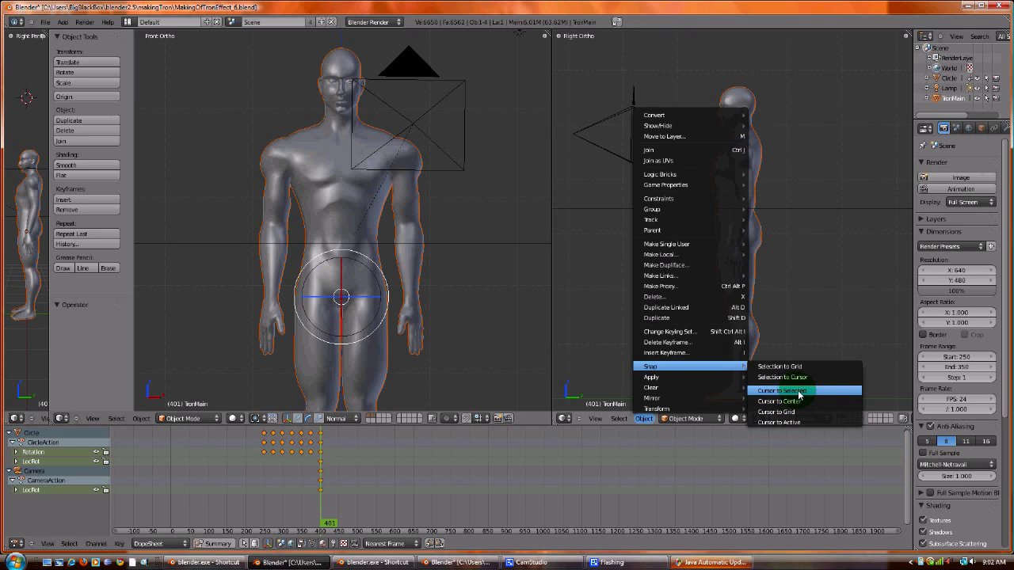
left_click(782, 390)
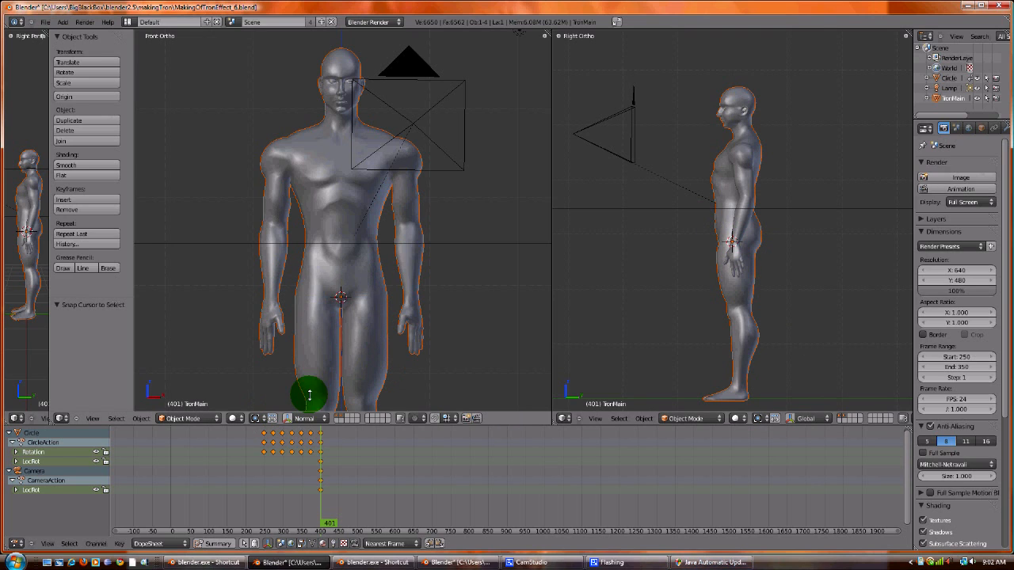
Add a Single Bone armature at the 3D cursor inside the figure's pelvis.
left_click(63, 21)
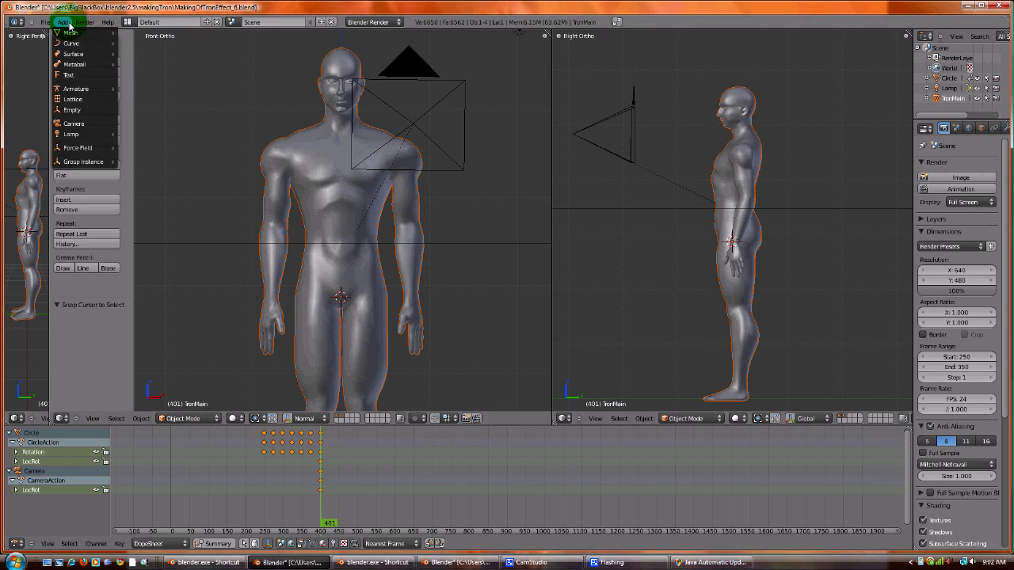
mouse_move(75, 88)
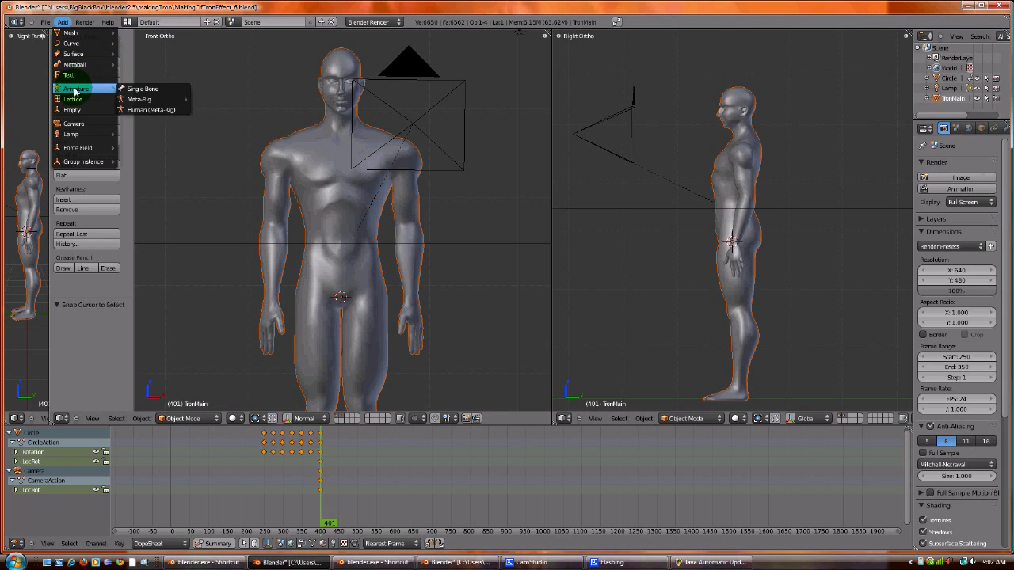
mouse_move(143, 88)
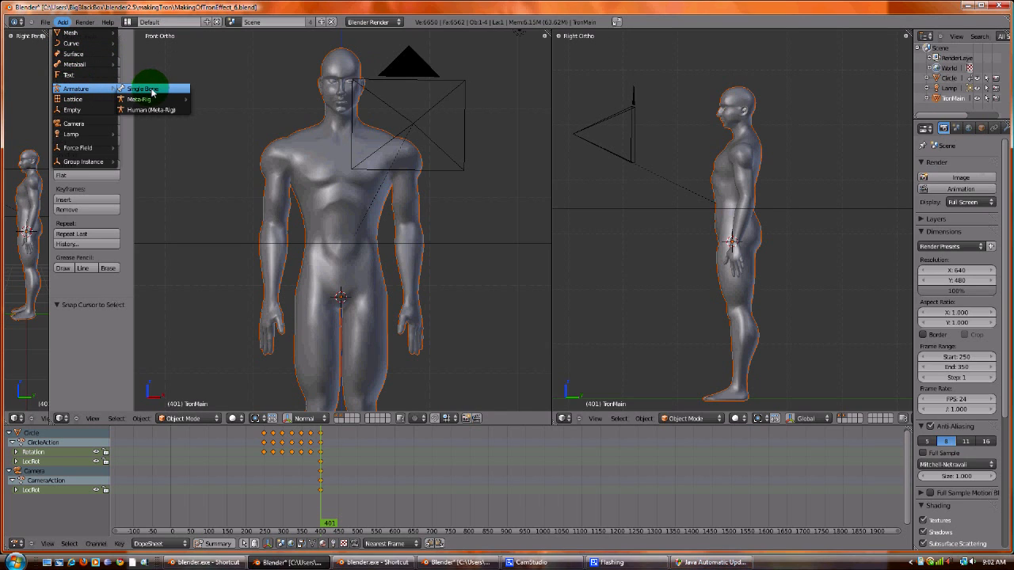
mouse_move(153, 109)
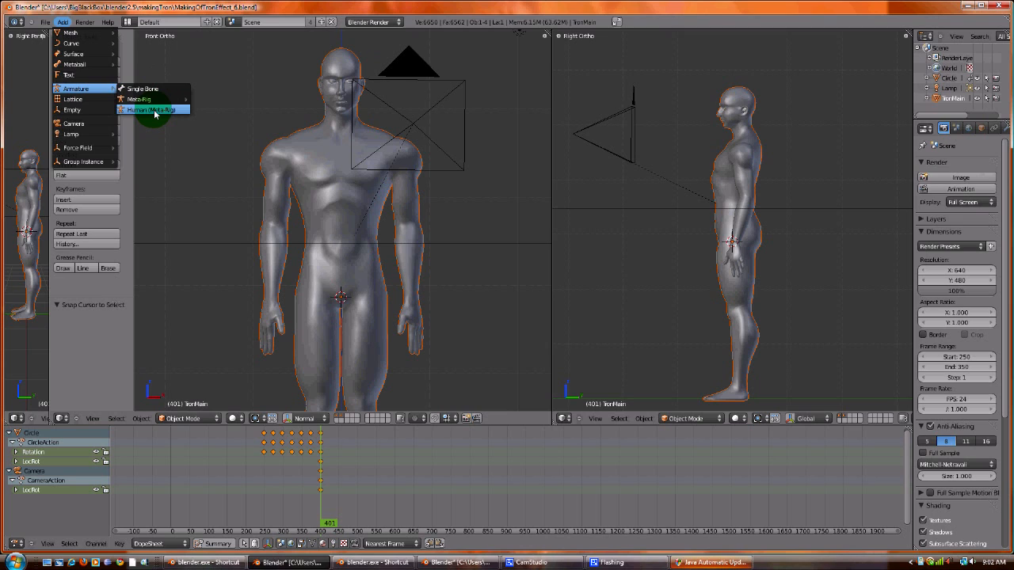
mouse_move(159, 88)
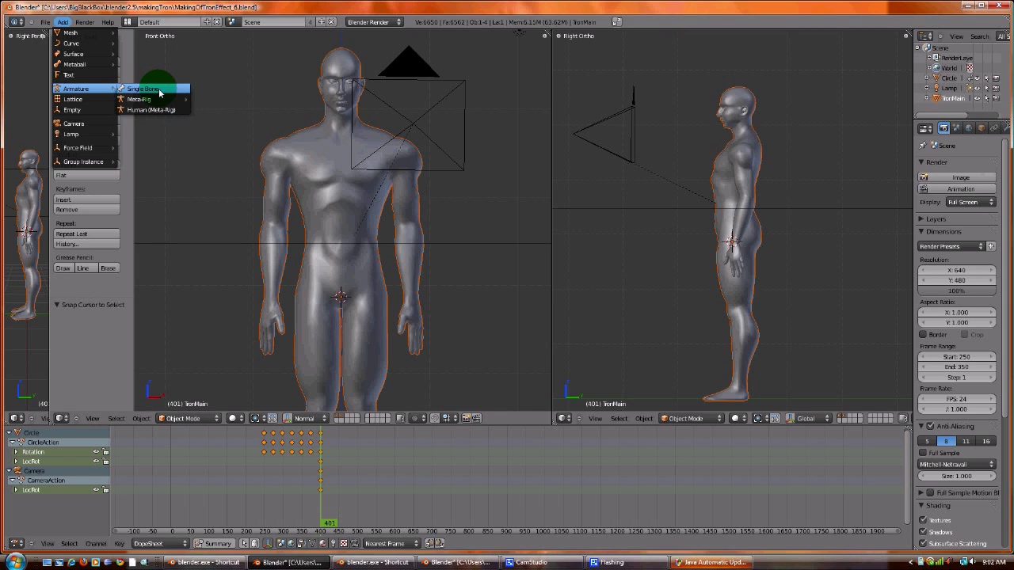
left_click(143, 88)
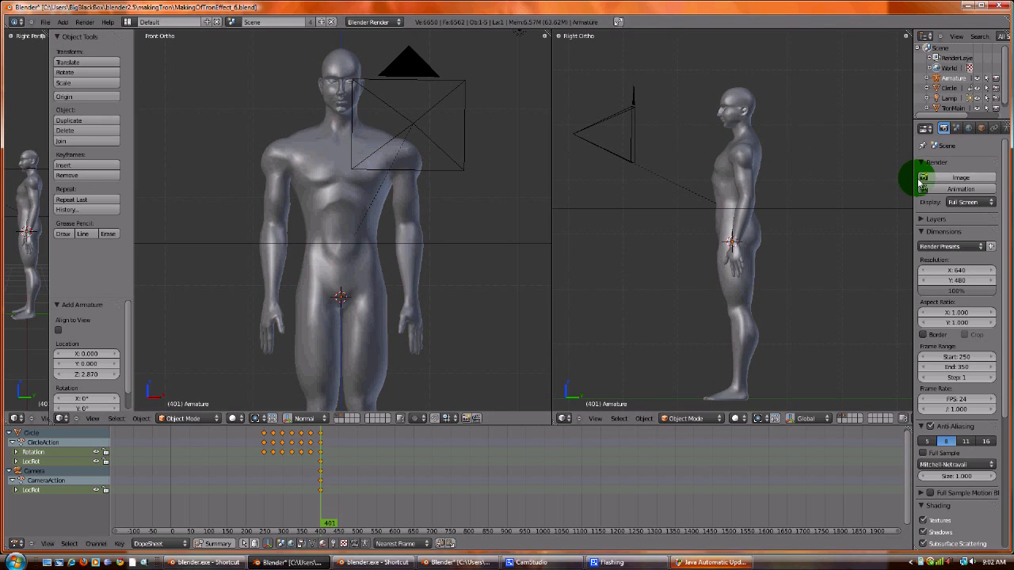
Switch the viewport to Wireframe shading and show the armature's Object properties.
left_click(742, 418)
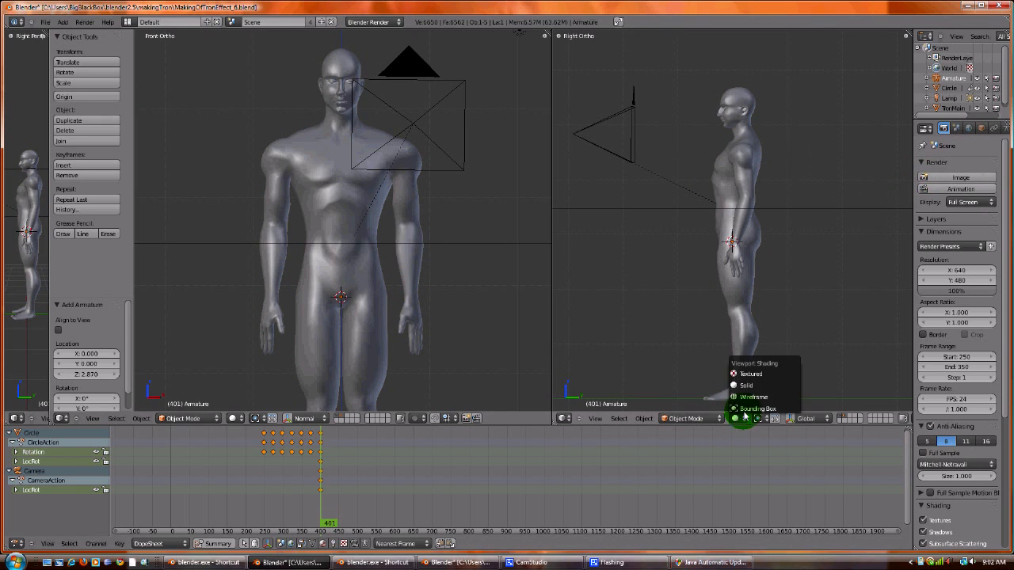
left_click(753, 397)
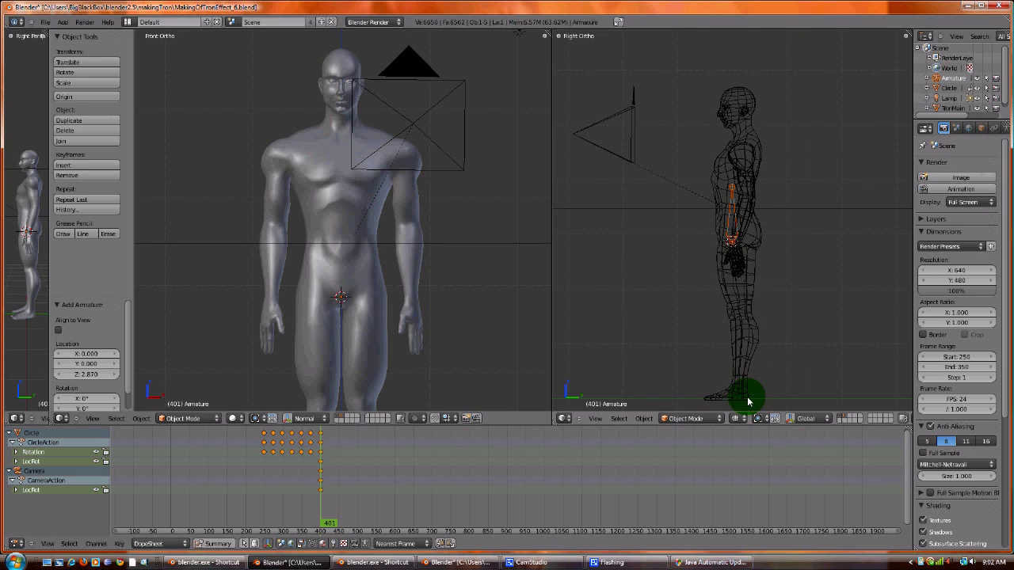
mouse_move(716, 361)
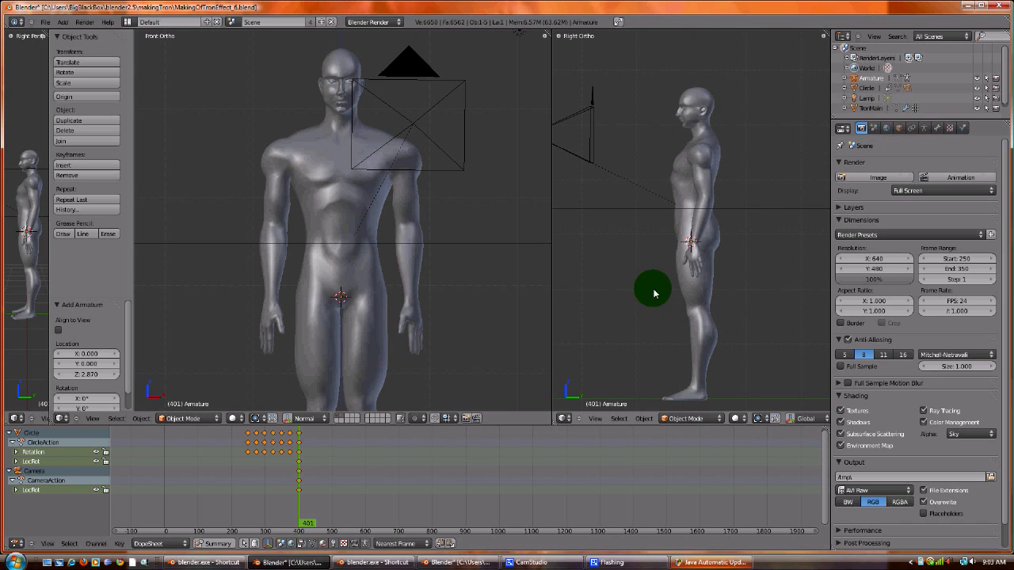
left_click(899, 128)
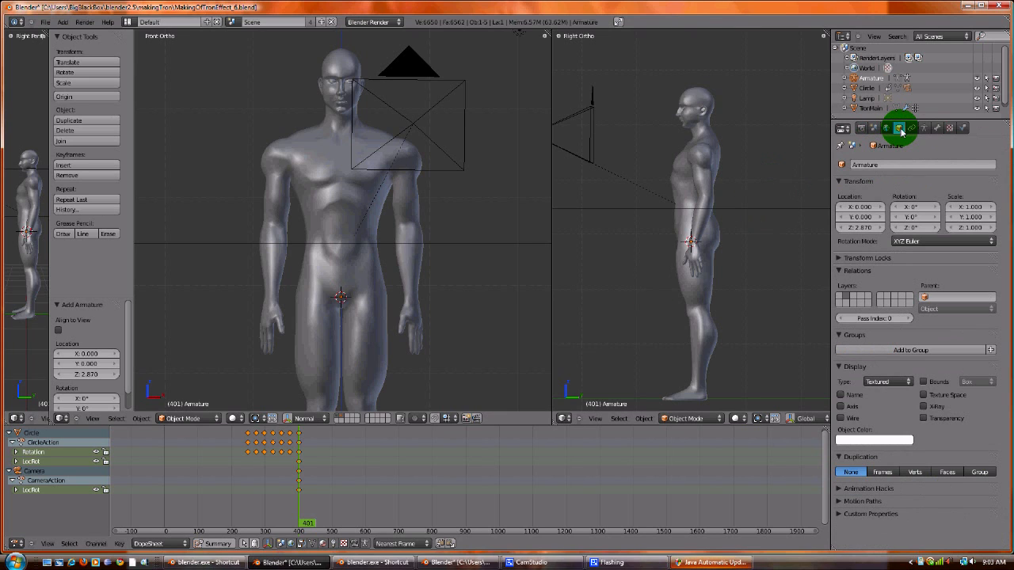
mouse_move(901, 129)
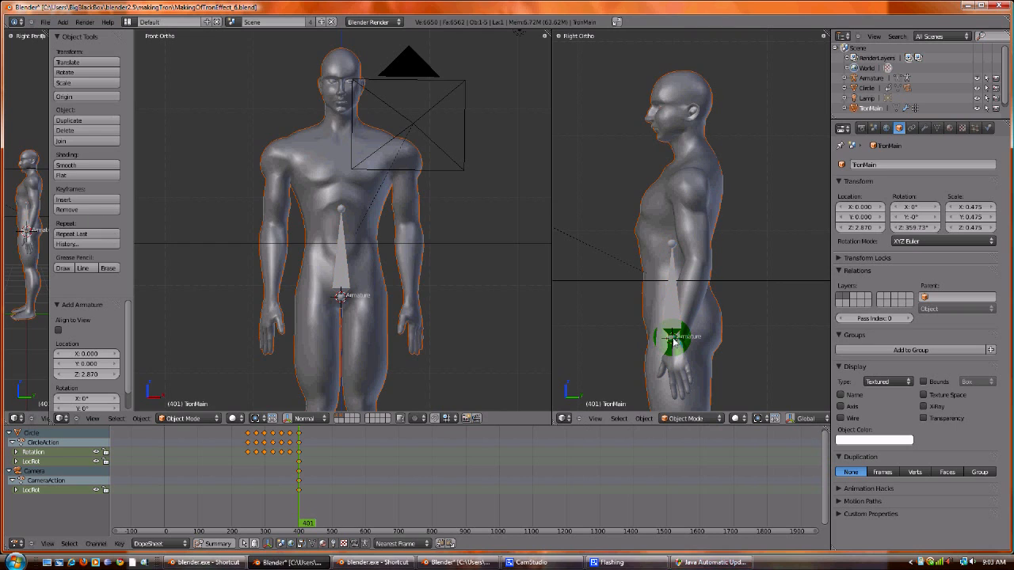
Enter Edit Mode on the armature and move the bone tip toward the back.
left_click(693, 418)
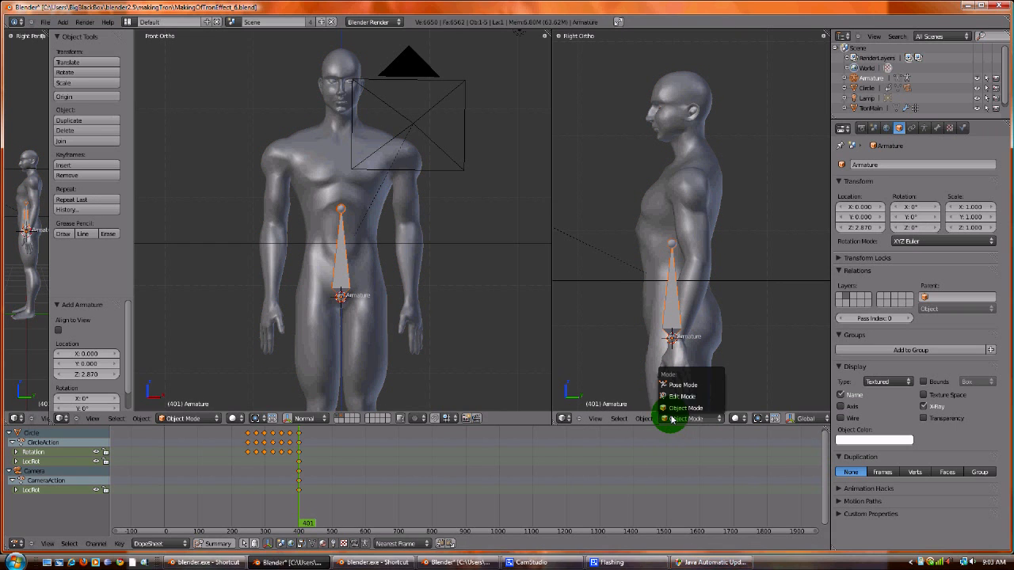
left_click(682, 396)
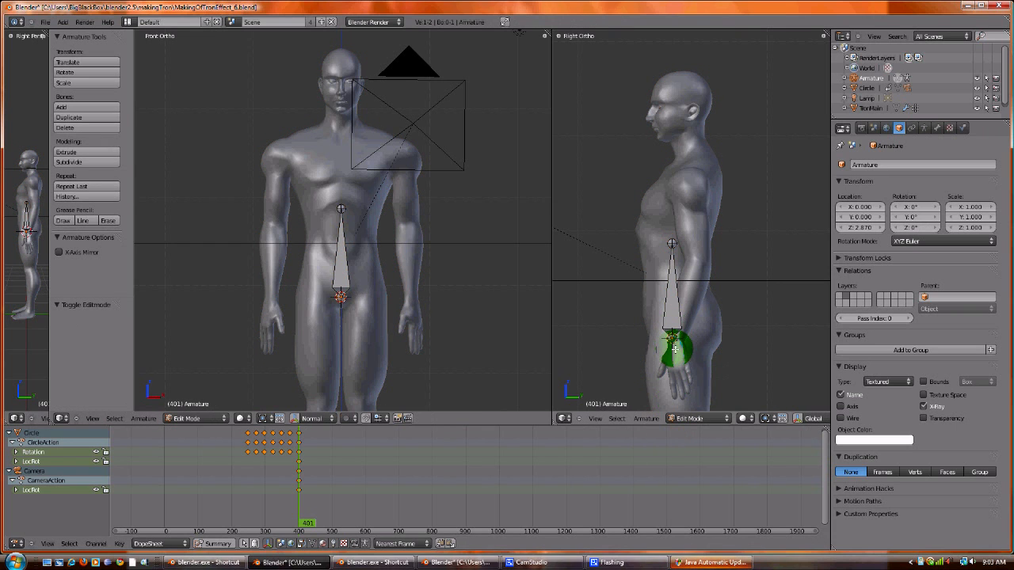
left_click_drag(673, 349, 673, 243)
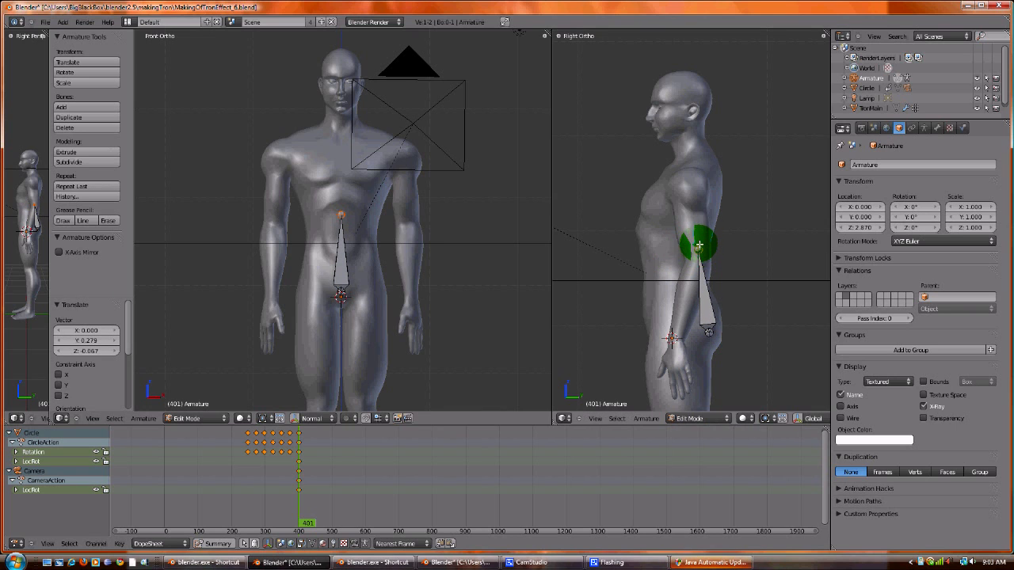
Extrude a chain of bones up through the chest and neck into the head.
left_click_drag(700, 244, 715, 175)
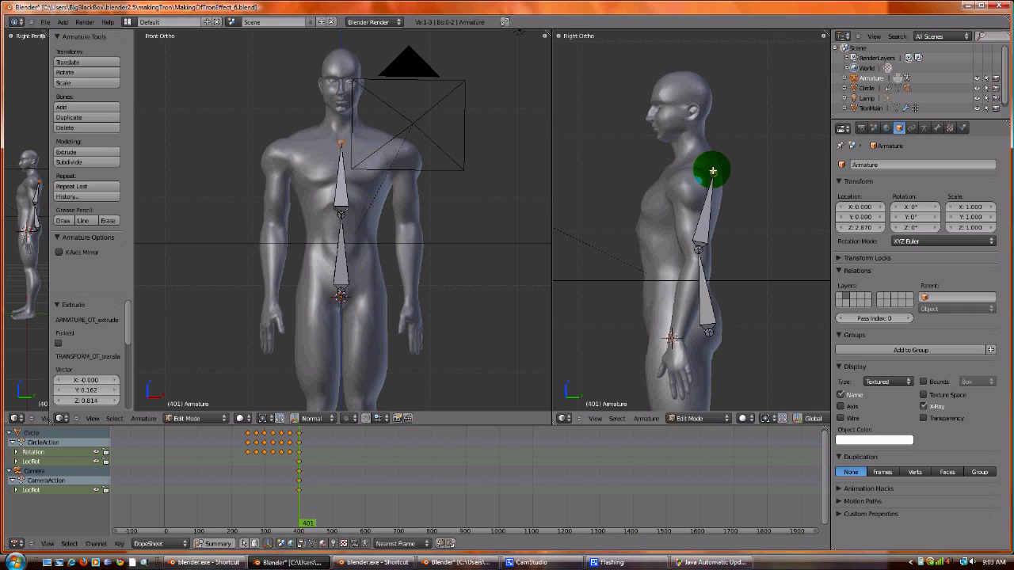
left_click_drag(713, 170, 697, 126)
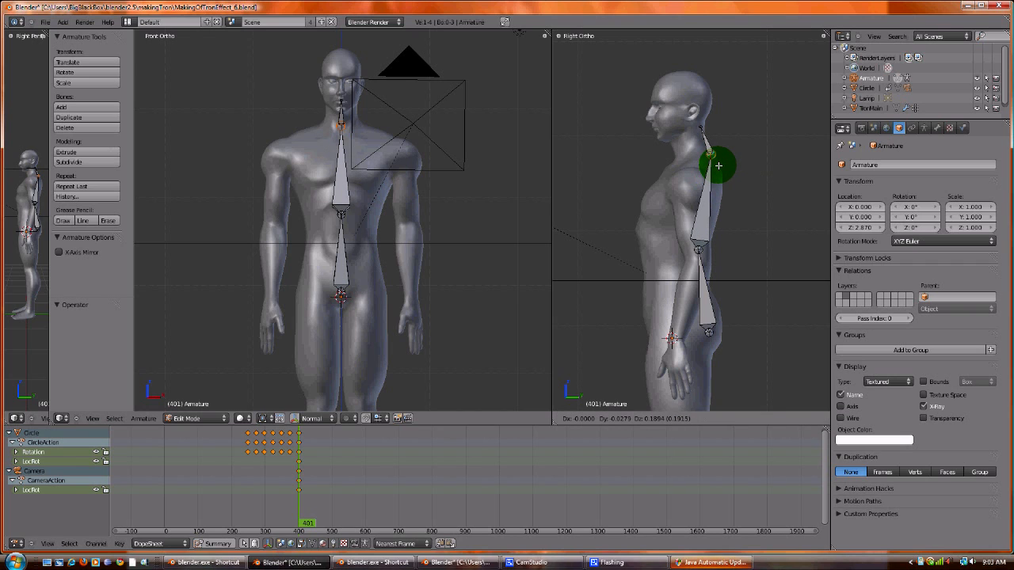
left_click_drag(718, 165, 701, 240)
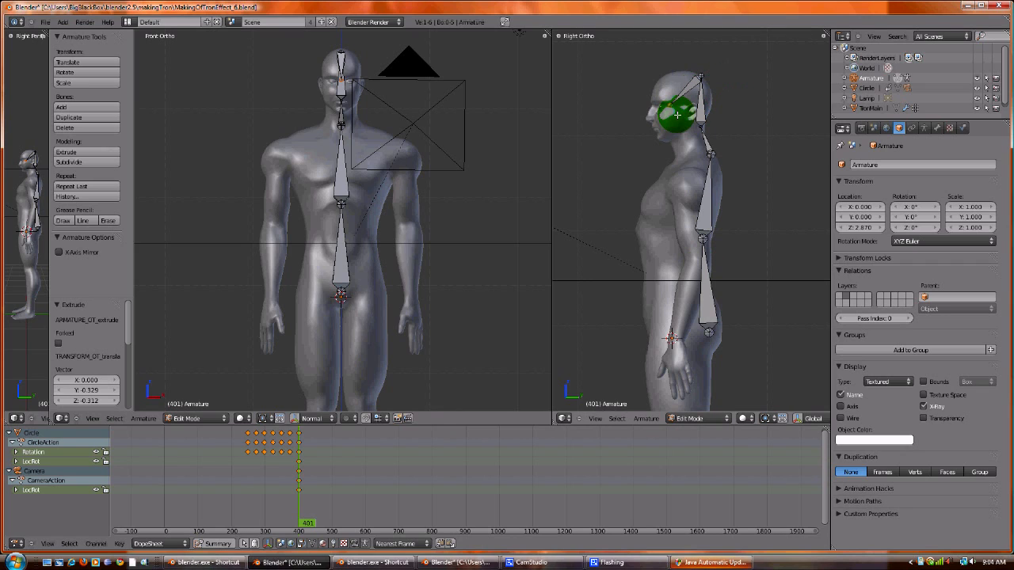
left_click_drag(678, 115, 677, 178)
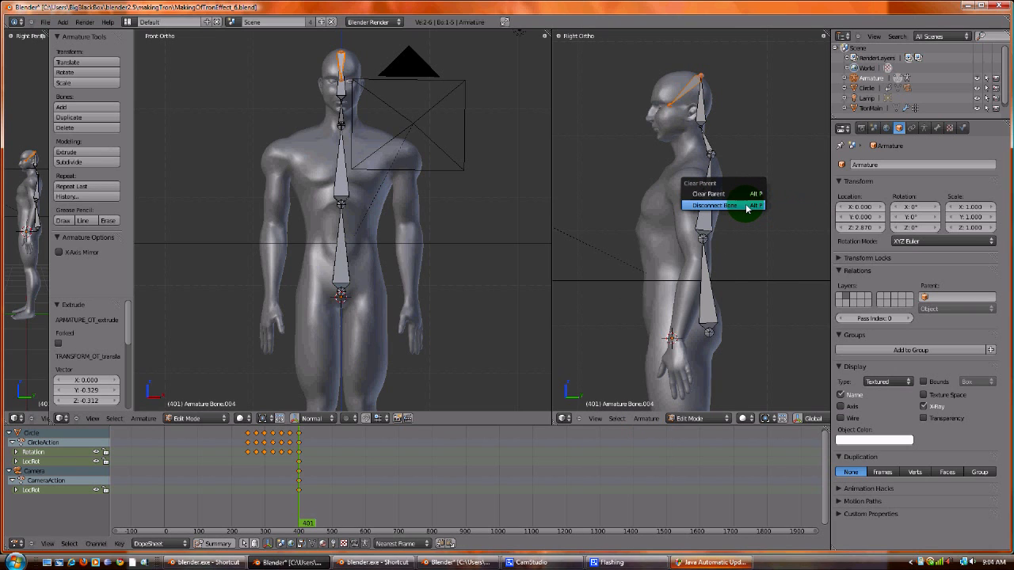
Disconnect the new bone, place it from ear to chin, and enter Pose Mode.
left_click(712, 205)
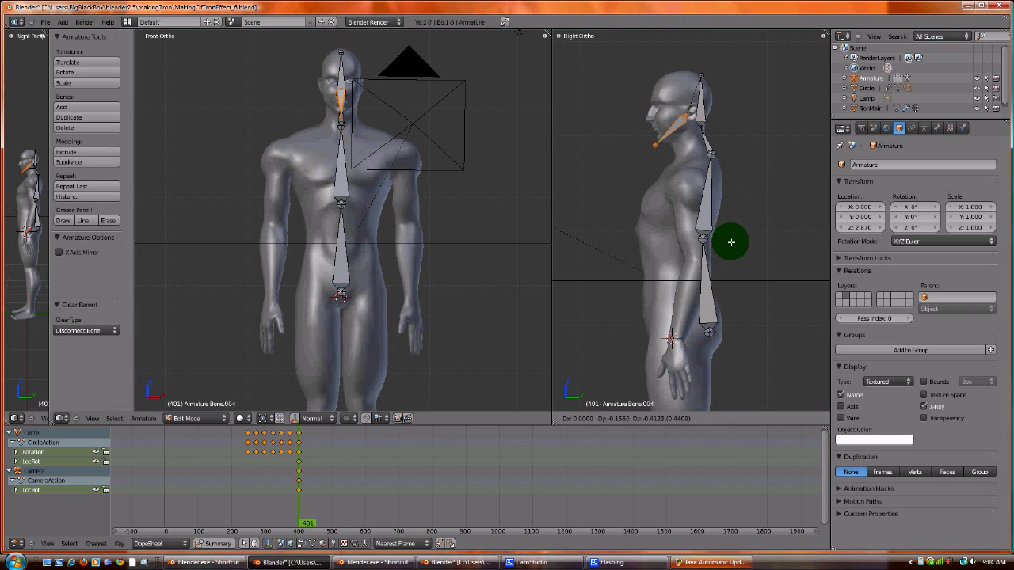
left_click_drag(730, 242, 651, 154)
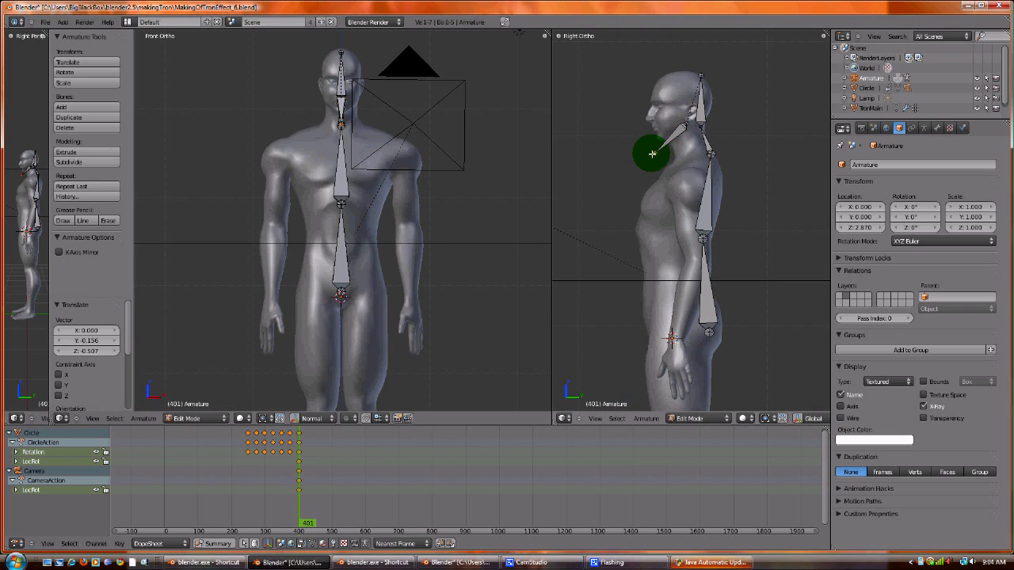
left_click_drag(651, 153, 661, 137)
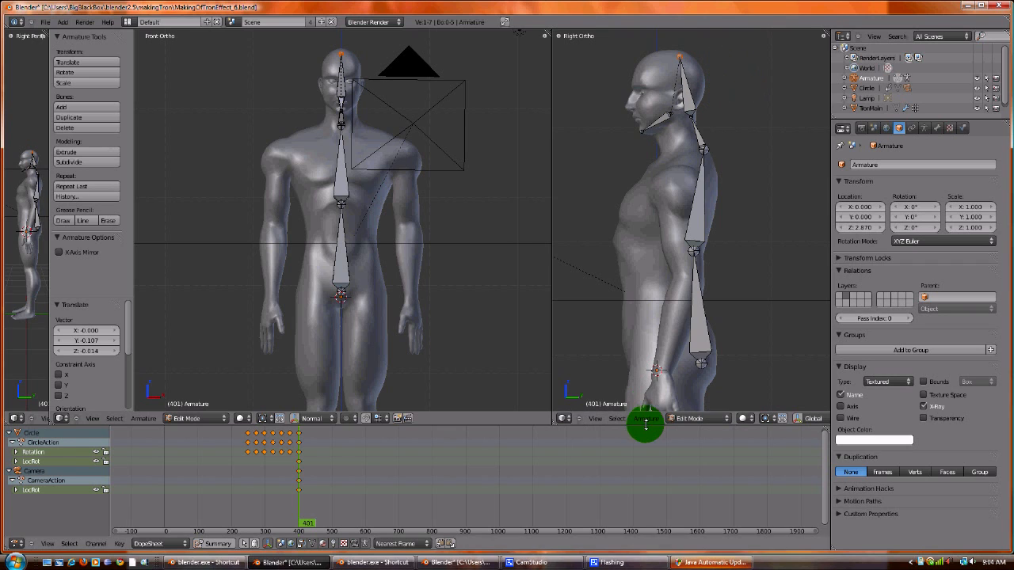
left_click(689, 418)
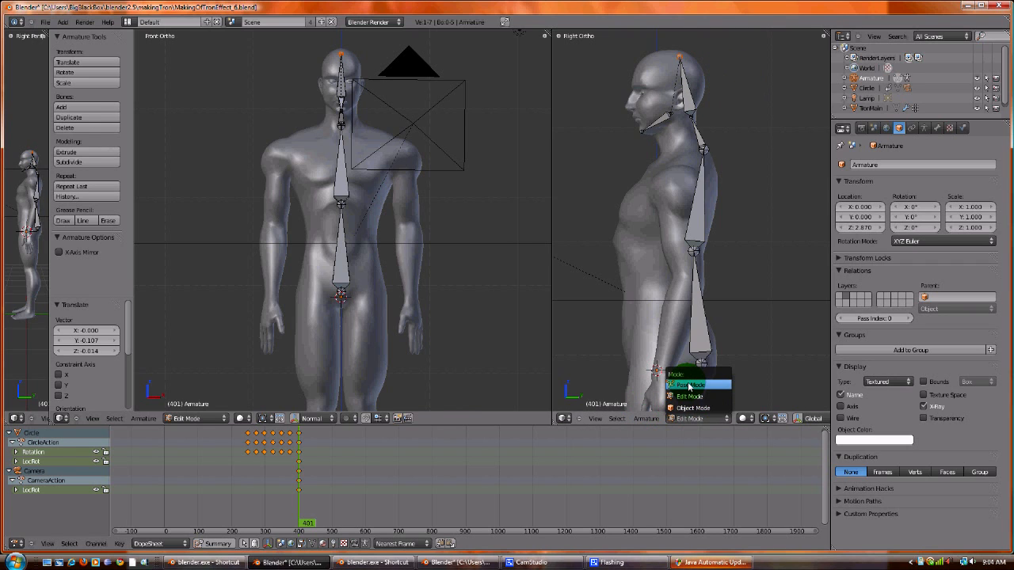
left_click(690, 384)
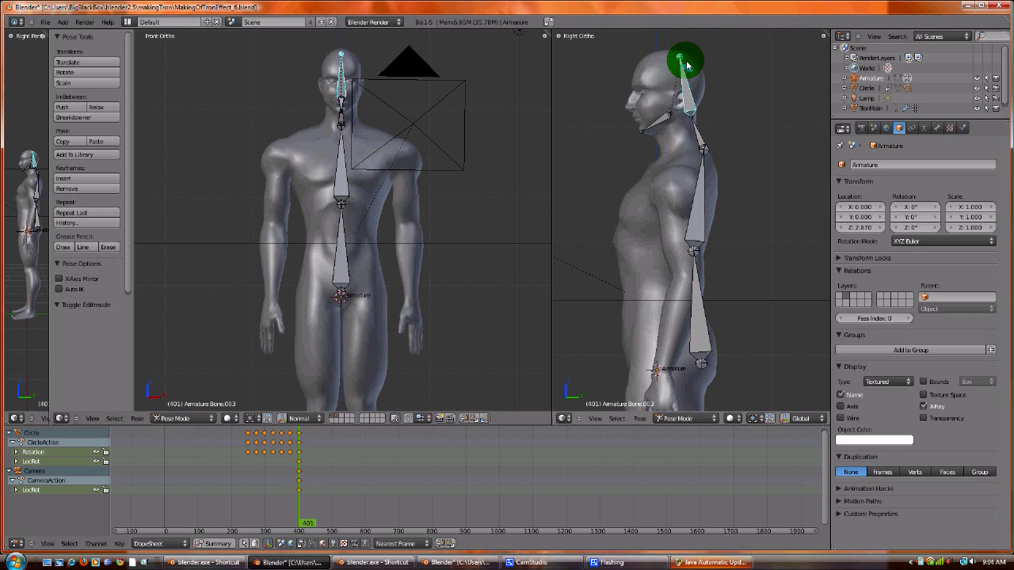
Rotate the head bone to test the pose, then return to Edit Mode.
left_click_drag(685, 57, 711, 85)
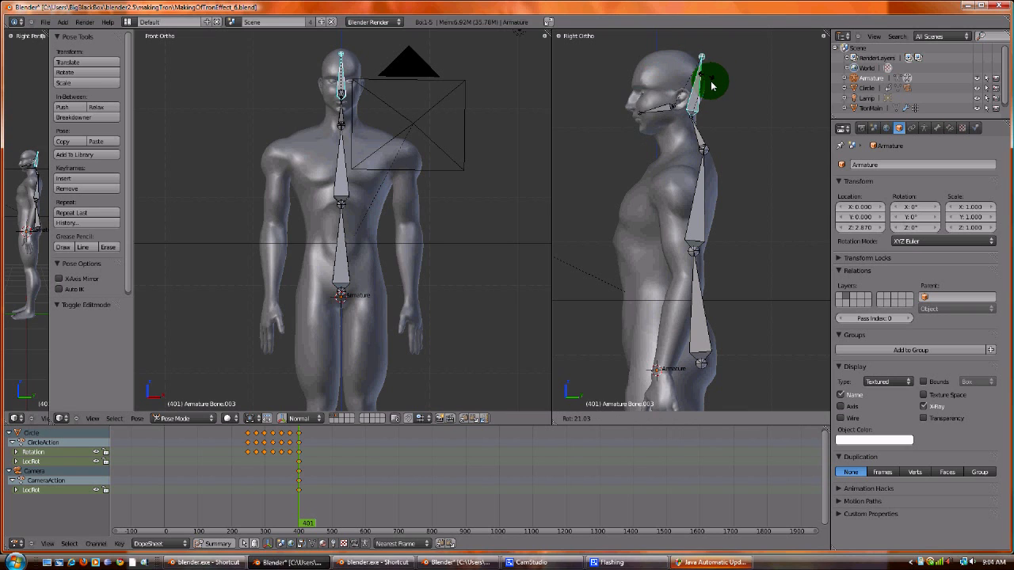
key("Tab")
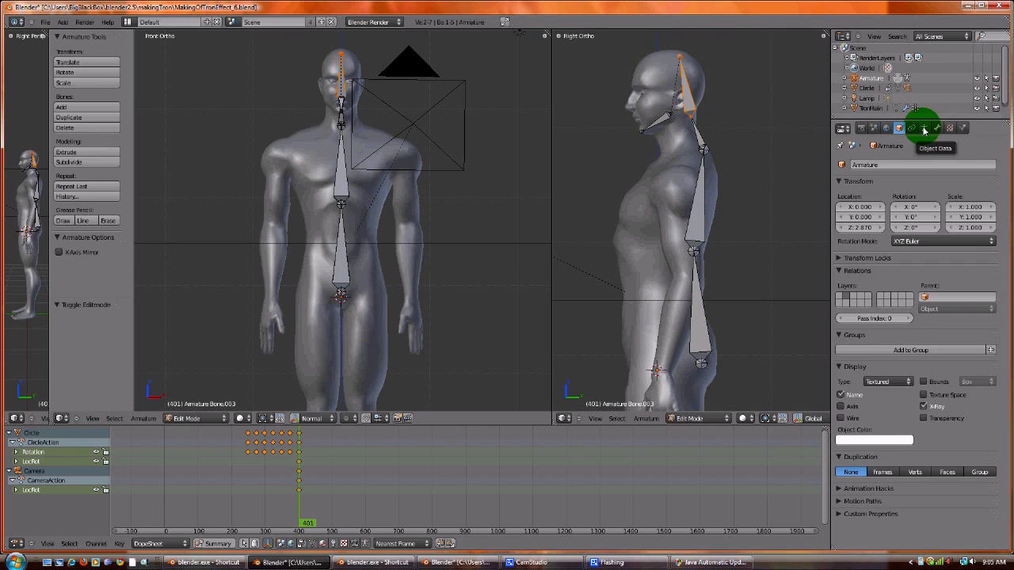
Try Stick and Envelope displays, untick Envelopes deform, and display bones as B-Bone.
left_click(923, 127)
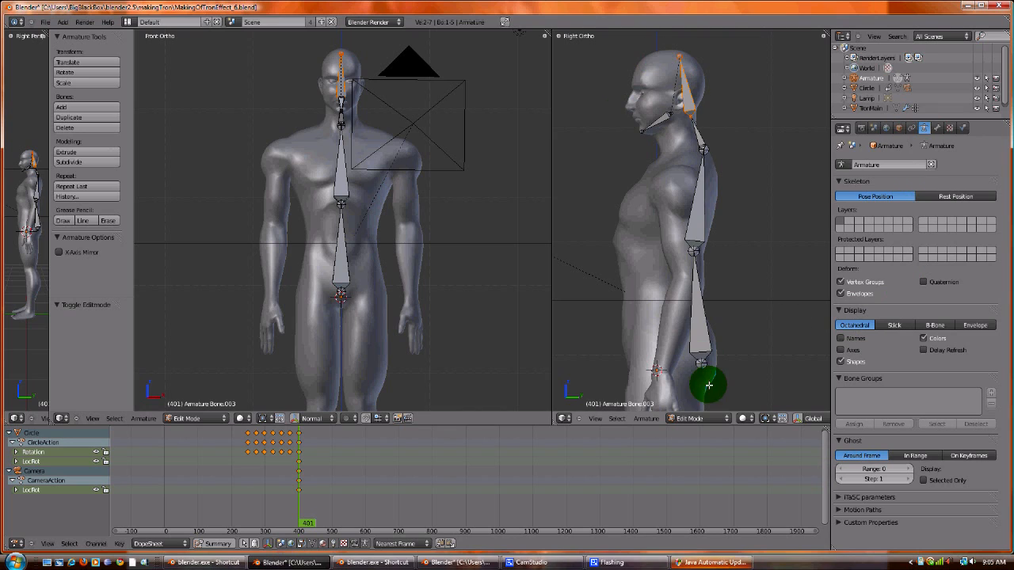
left_click(893, 325)
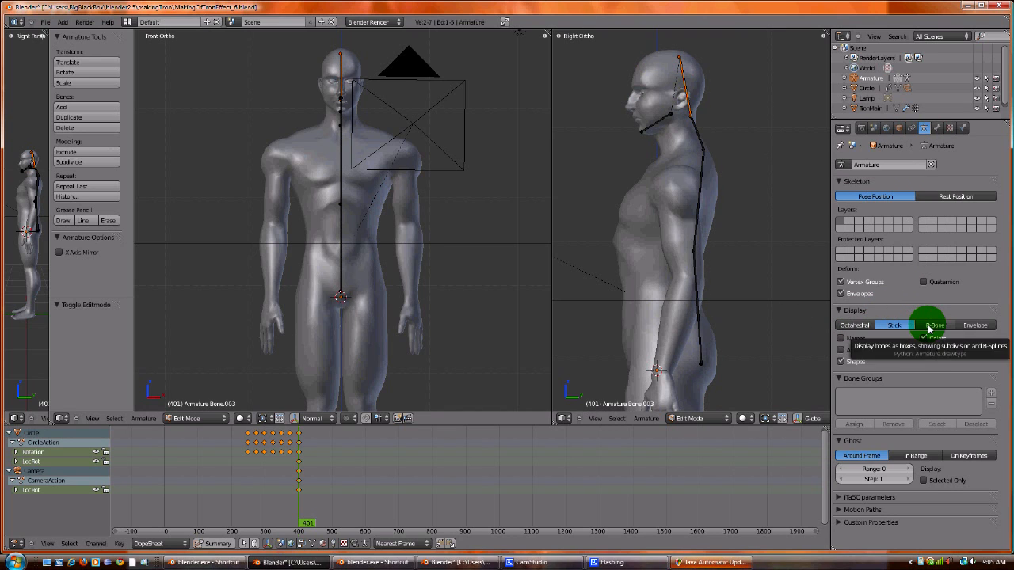
left_click(974, 325)
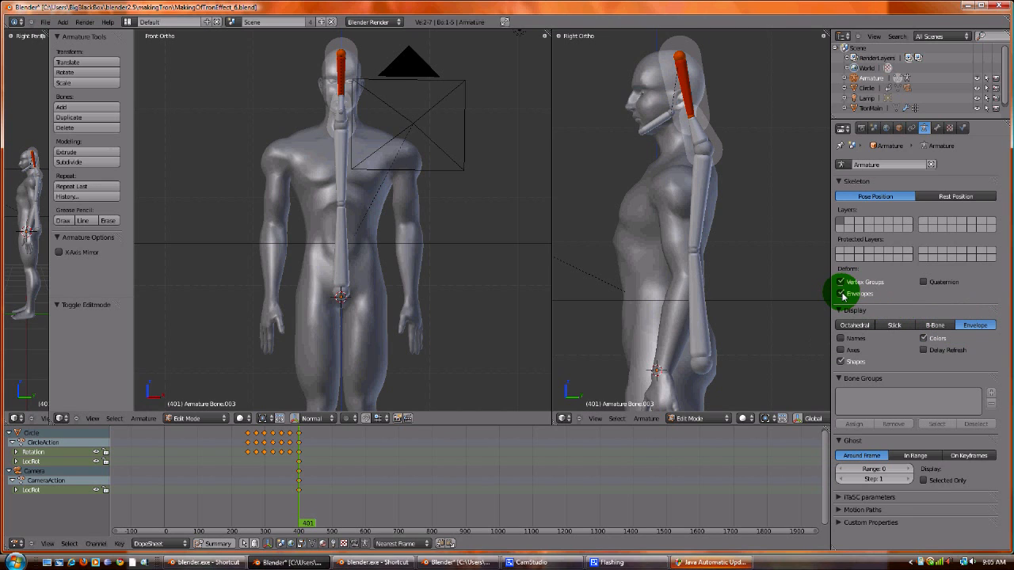
left_click(841, 294)
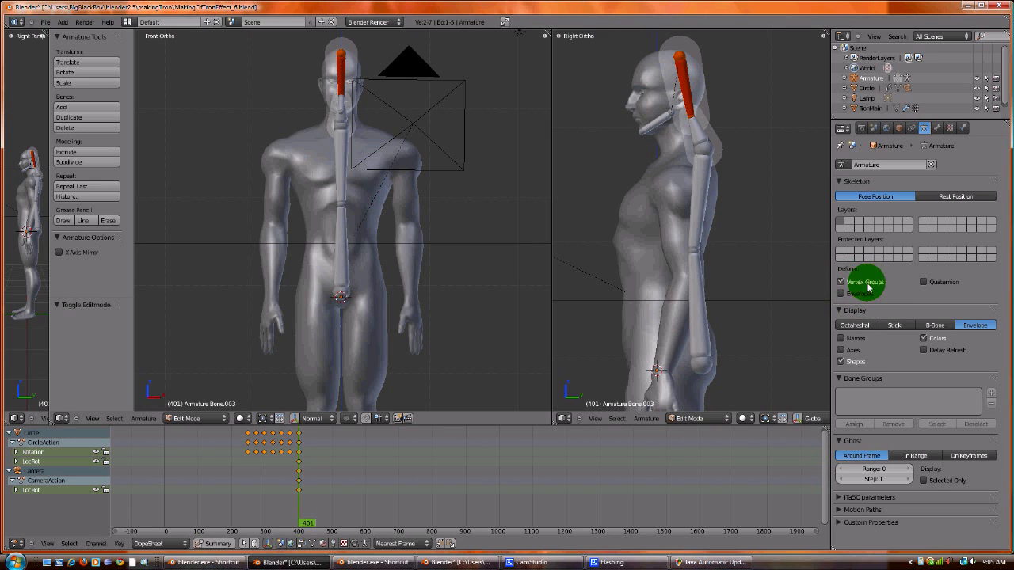
left_click(935, 325)
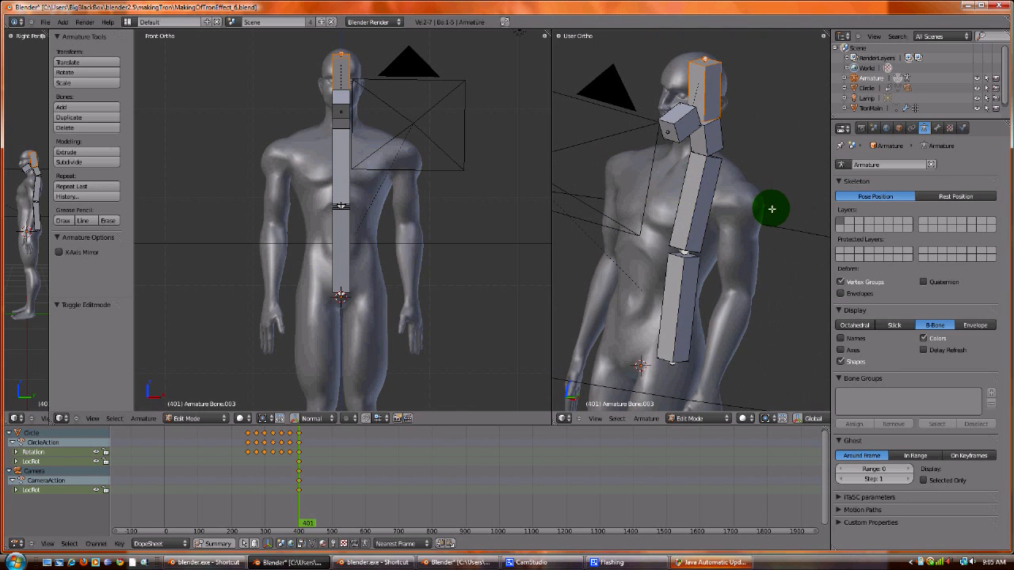
Select all bones and scale their B-Bone thickness down to about 0.3.
key("a")
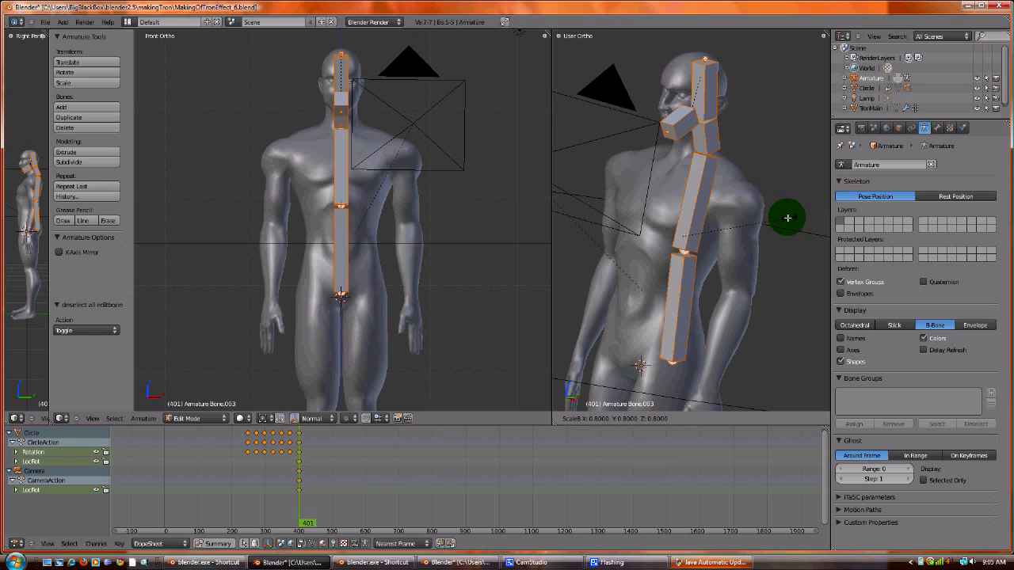
left_click_drag(787, 218, 722, 226)
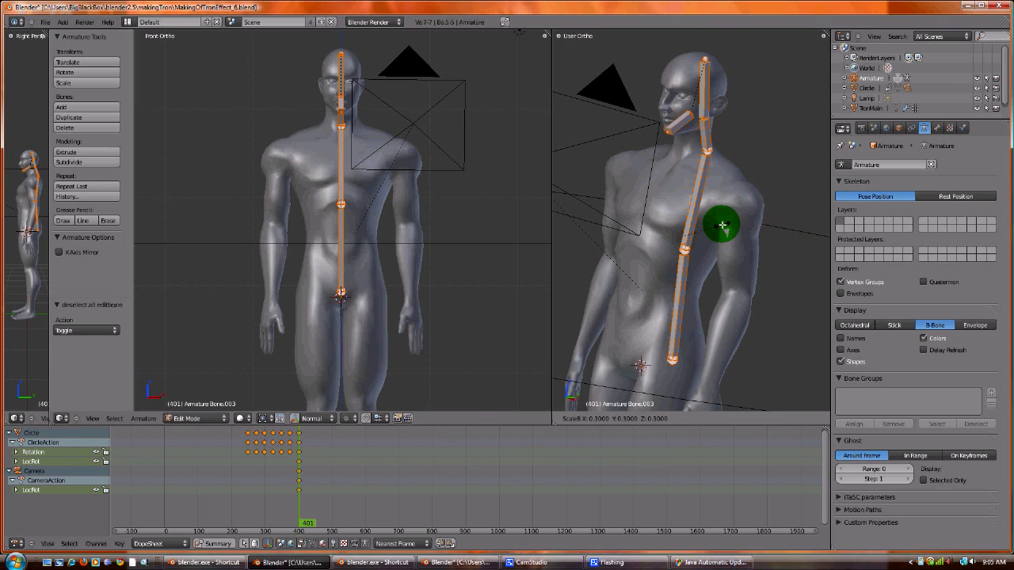
mouse_move(716, 227)
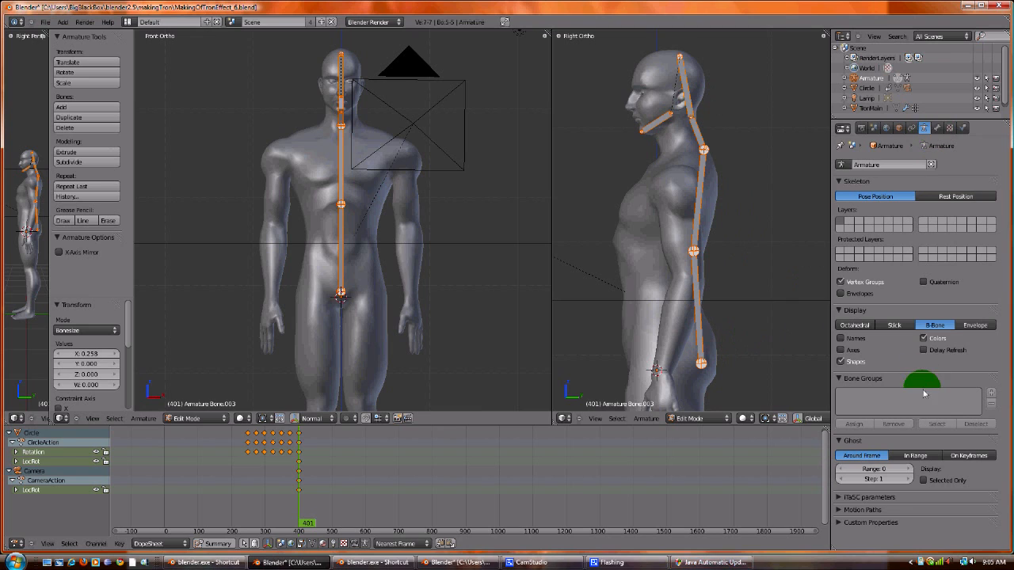
Give the head and neck bones 5 curved segments and bend the neck to test.
left_click(937, 127)
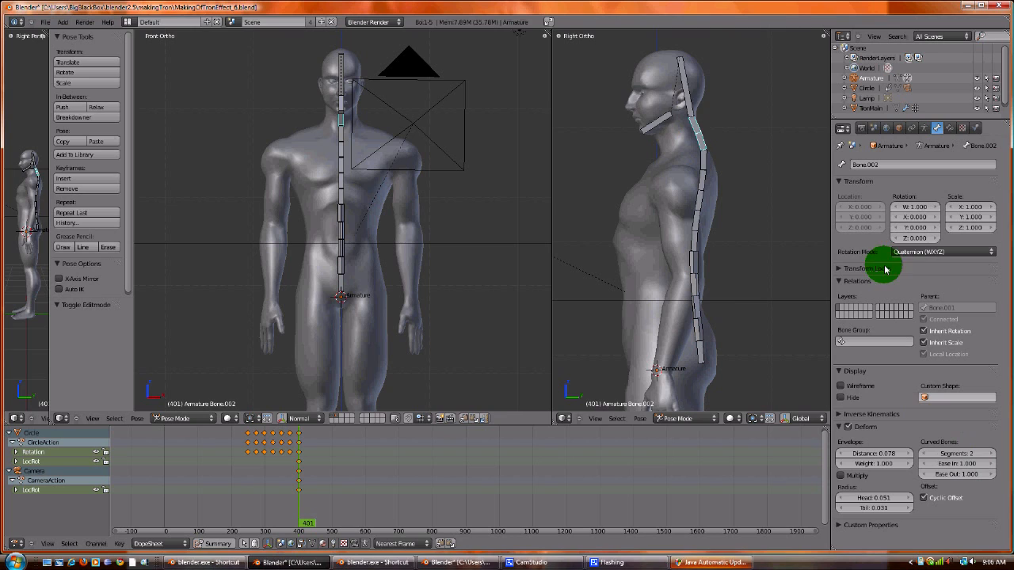
left_click(654, 103)
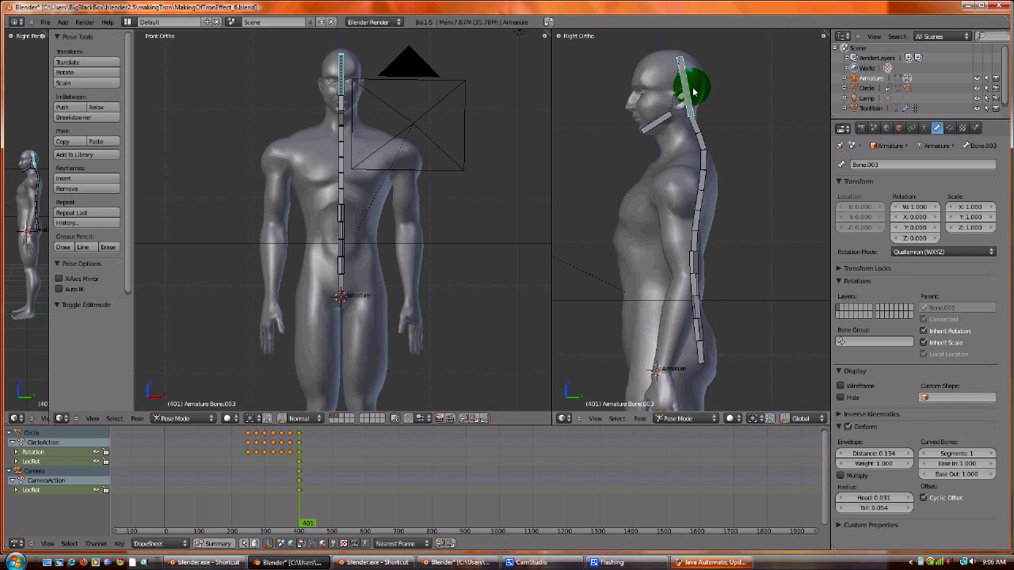
left_click_drag(689, 89, 719, 149)
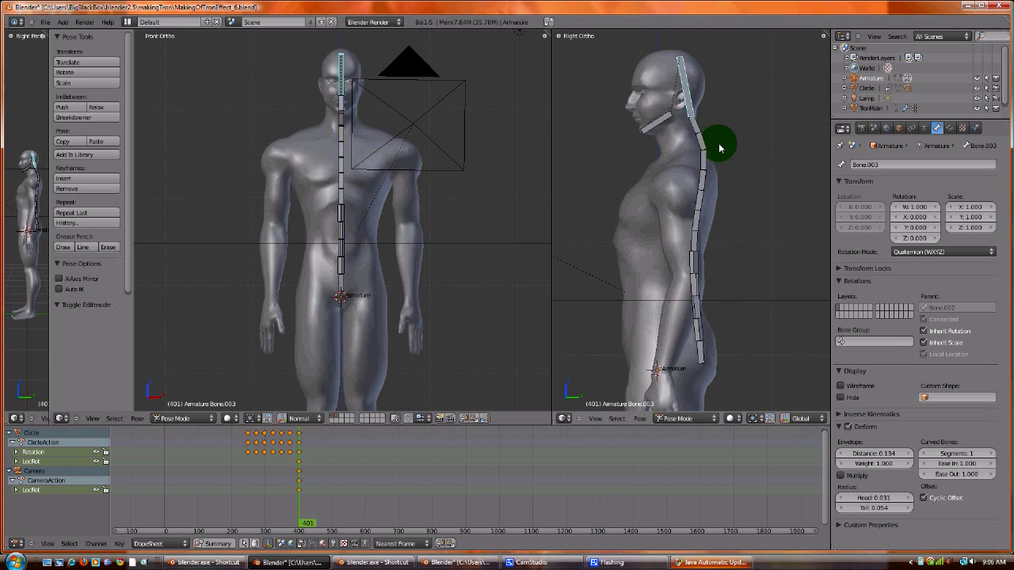
left_click(700, 138)
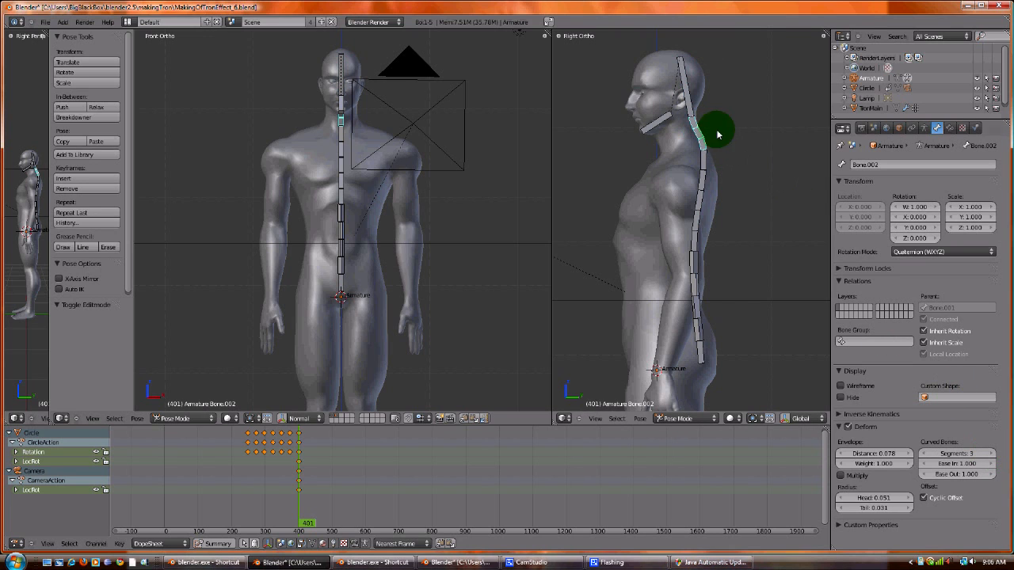
left_click(681, 87)
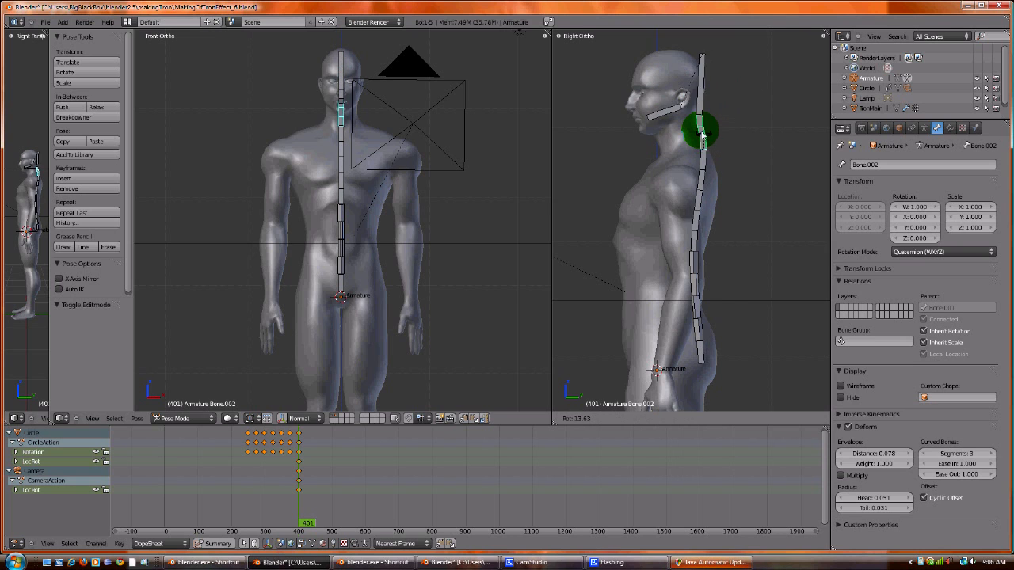
left_click_drag(700, 130, 697, 162)
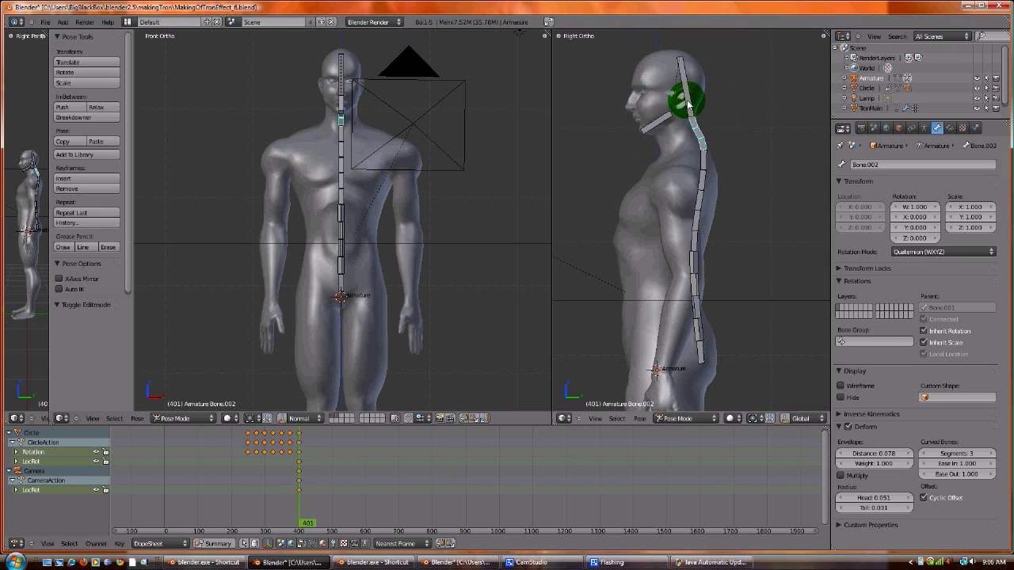
left_click(677, 352)
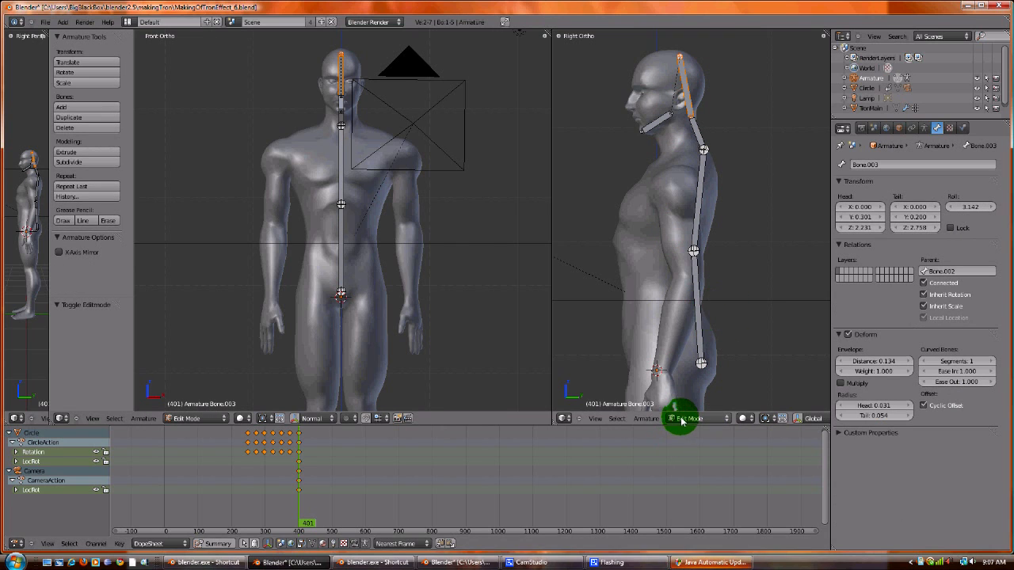
Keep Edit Mode, enable bone name display, and rename the upper spine bone UpperBack.
left_click(687, 419)
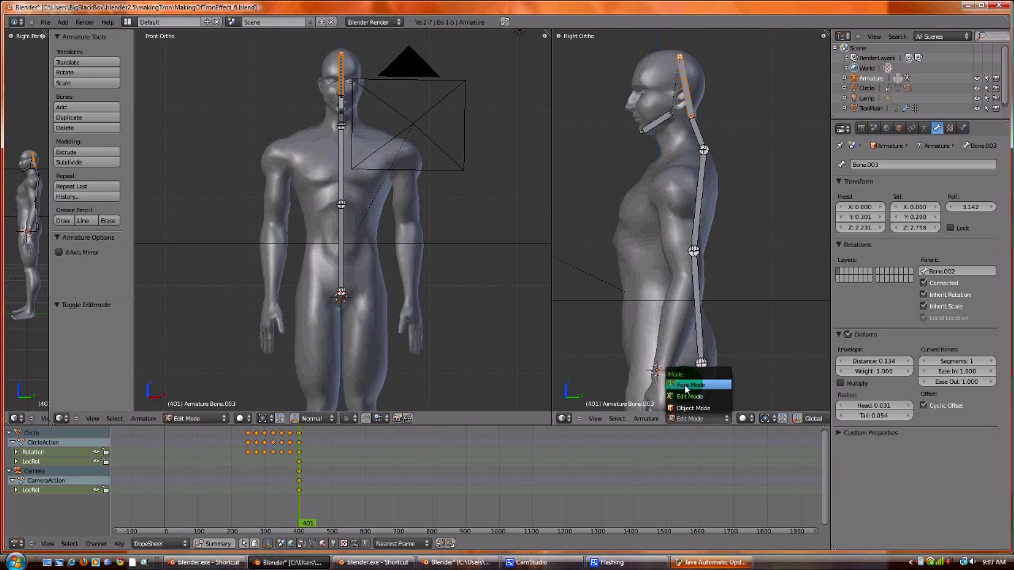
left_click(690, 384)
type("HeadRoot")
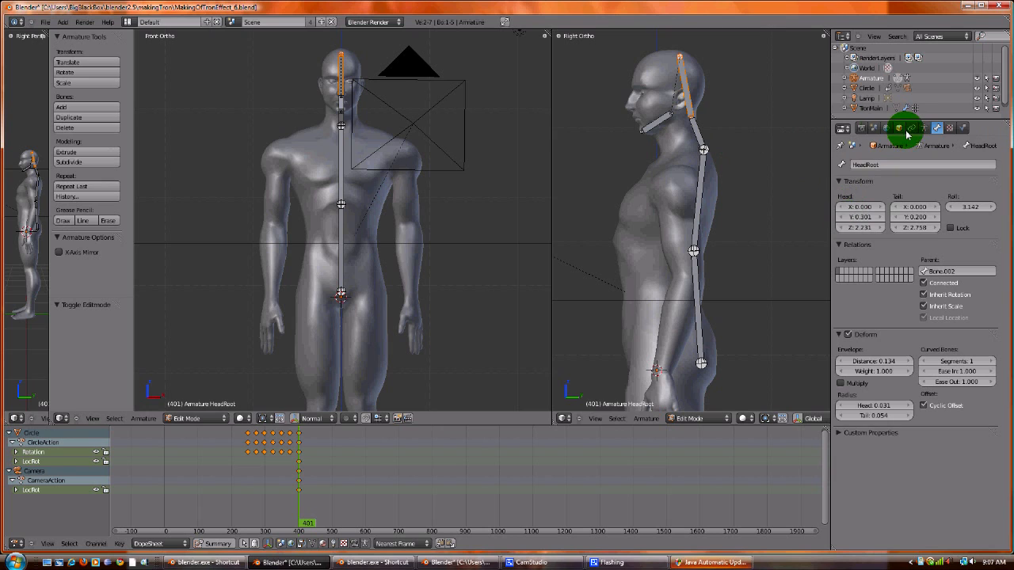
left_click(924, 127)
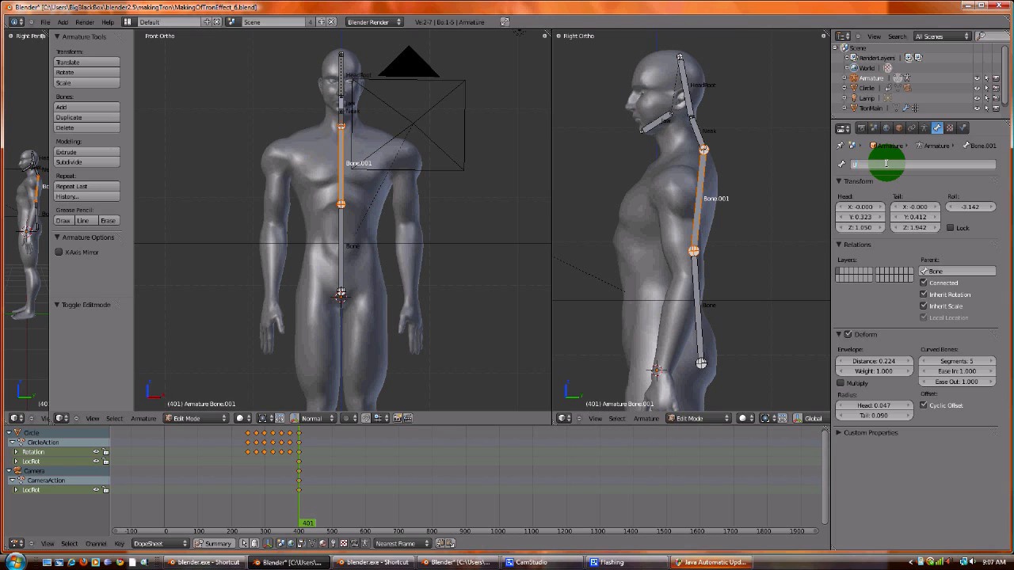
type("UpperBack")
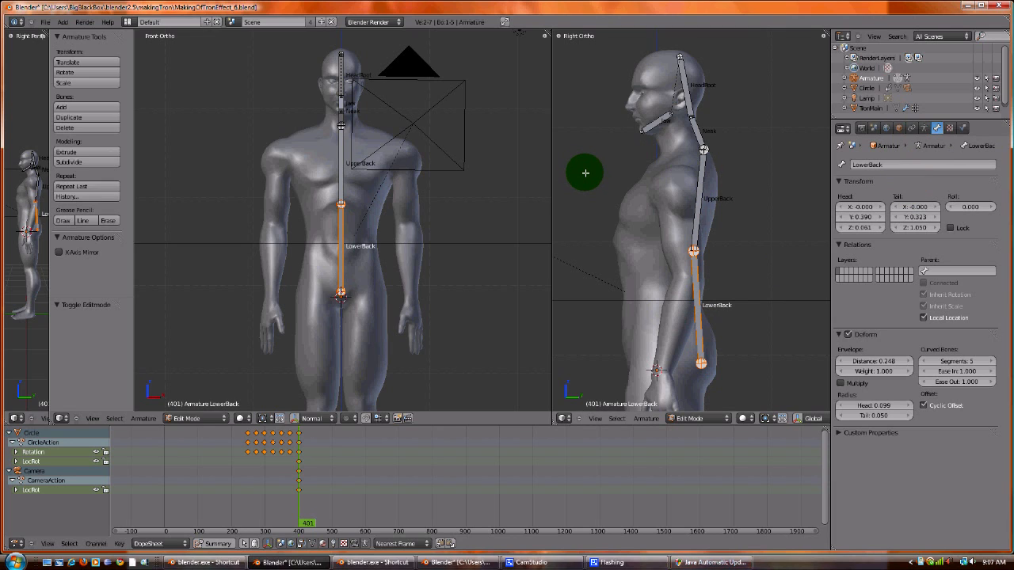
mouse_move(574, 168)
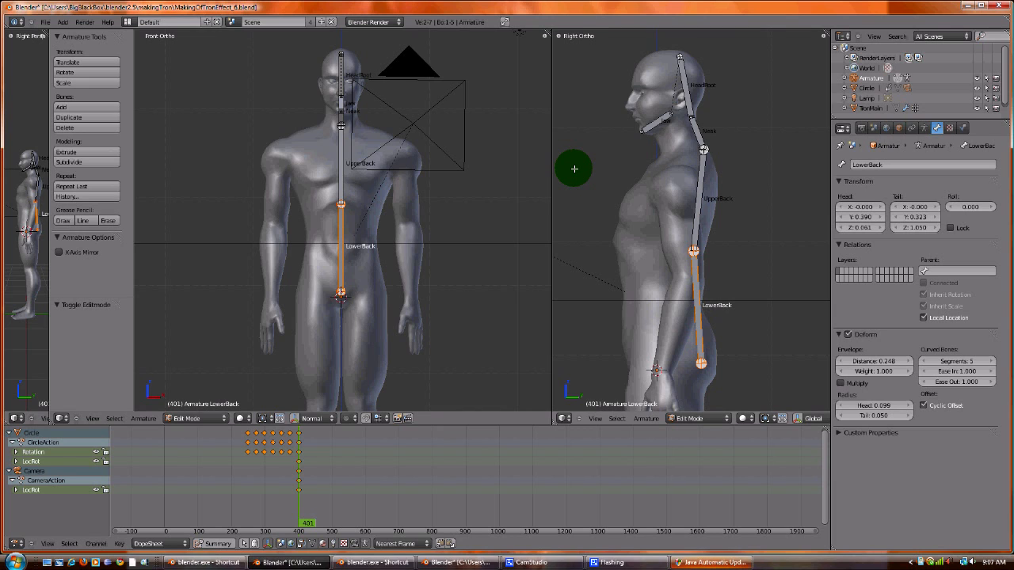
mouse_move(395, 149)
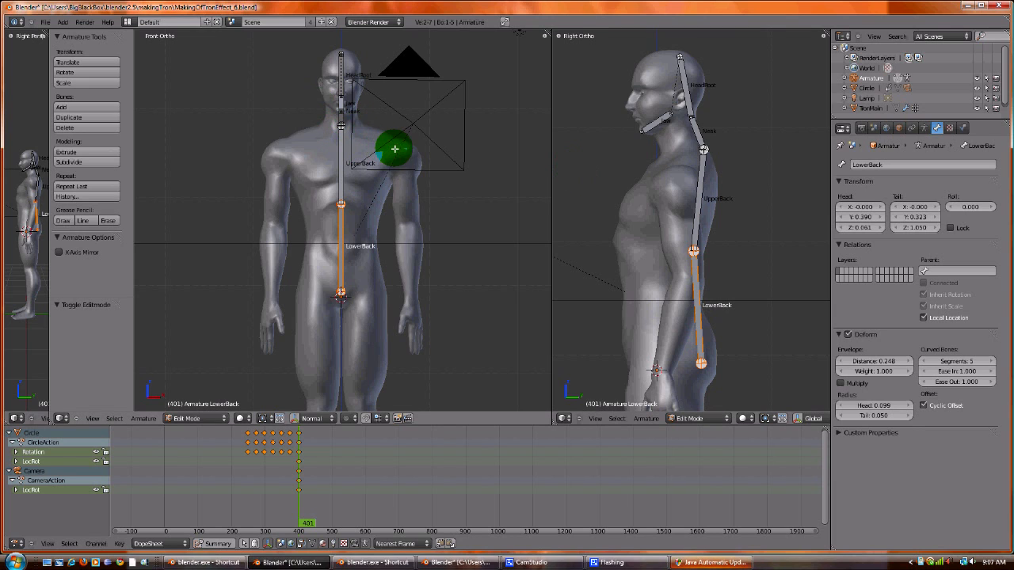
mouse_move(420, 307)
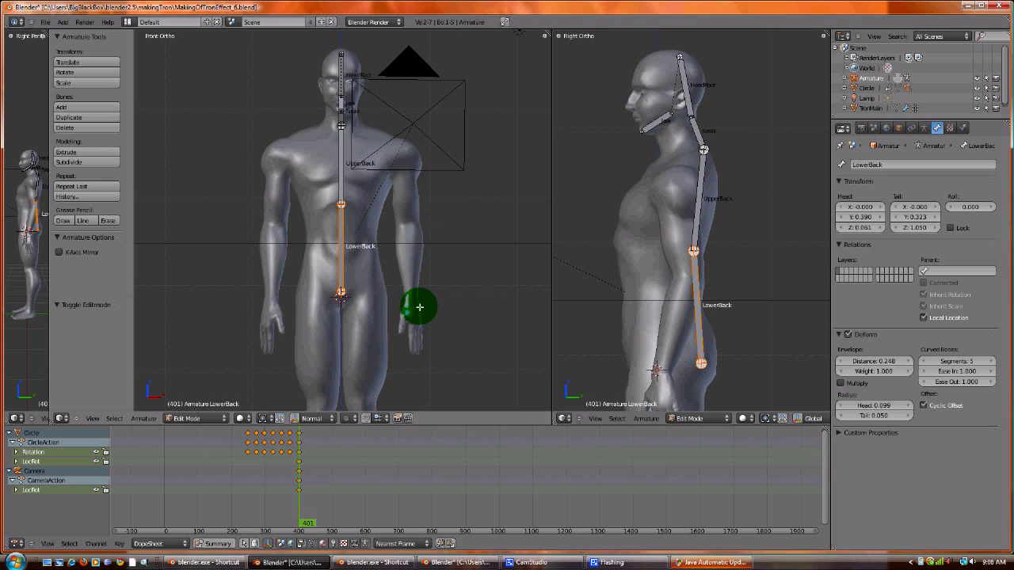